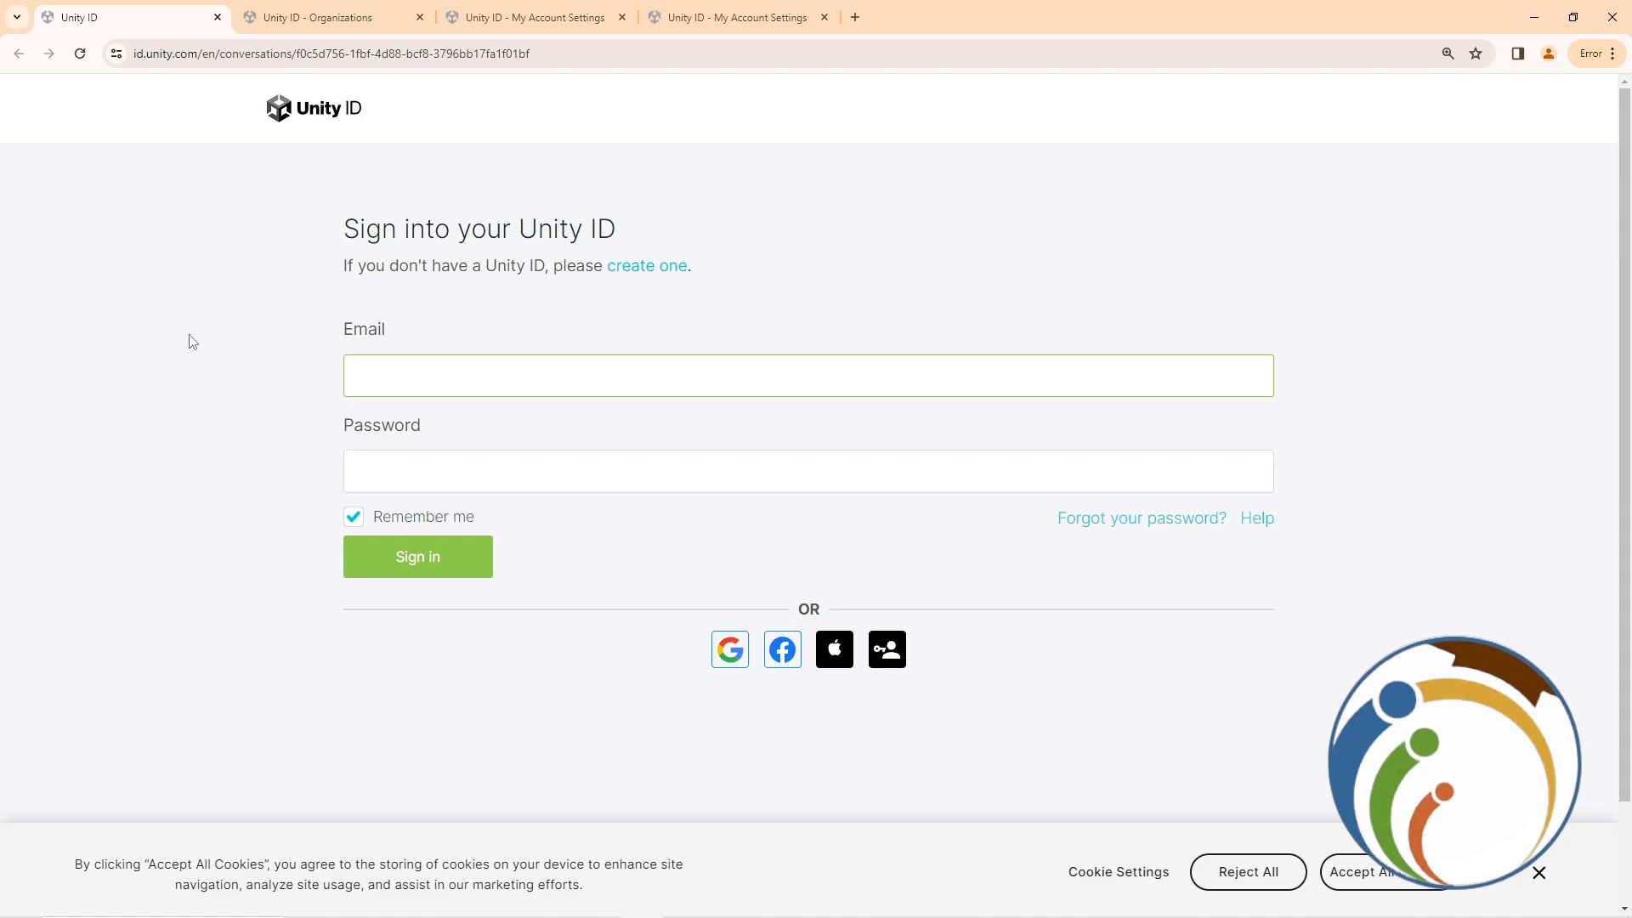
{"action": "mouse_move", "coordinate": [613, 446]}
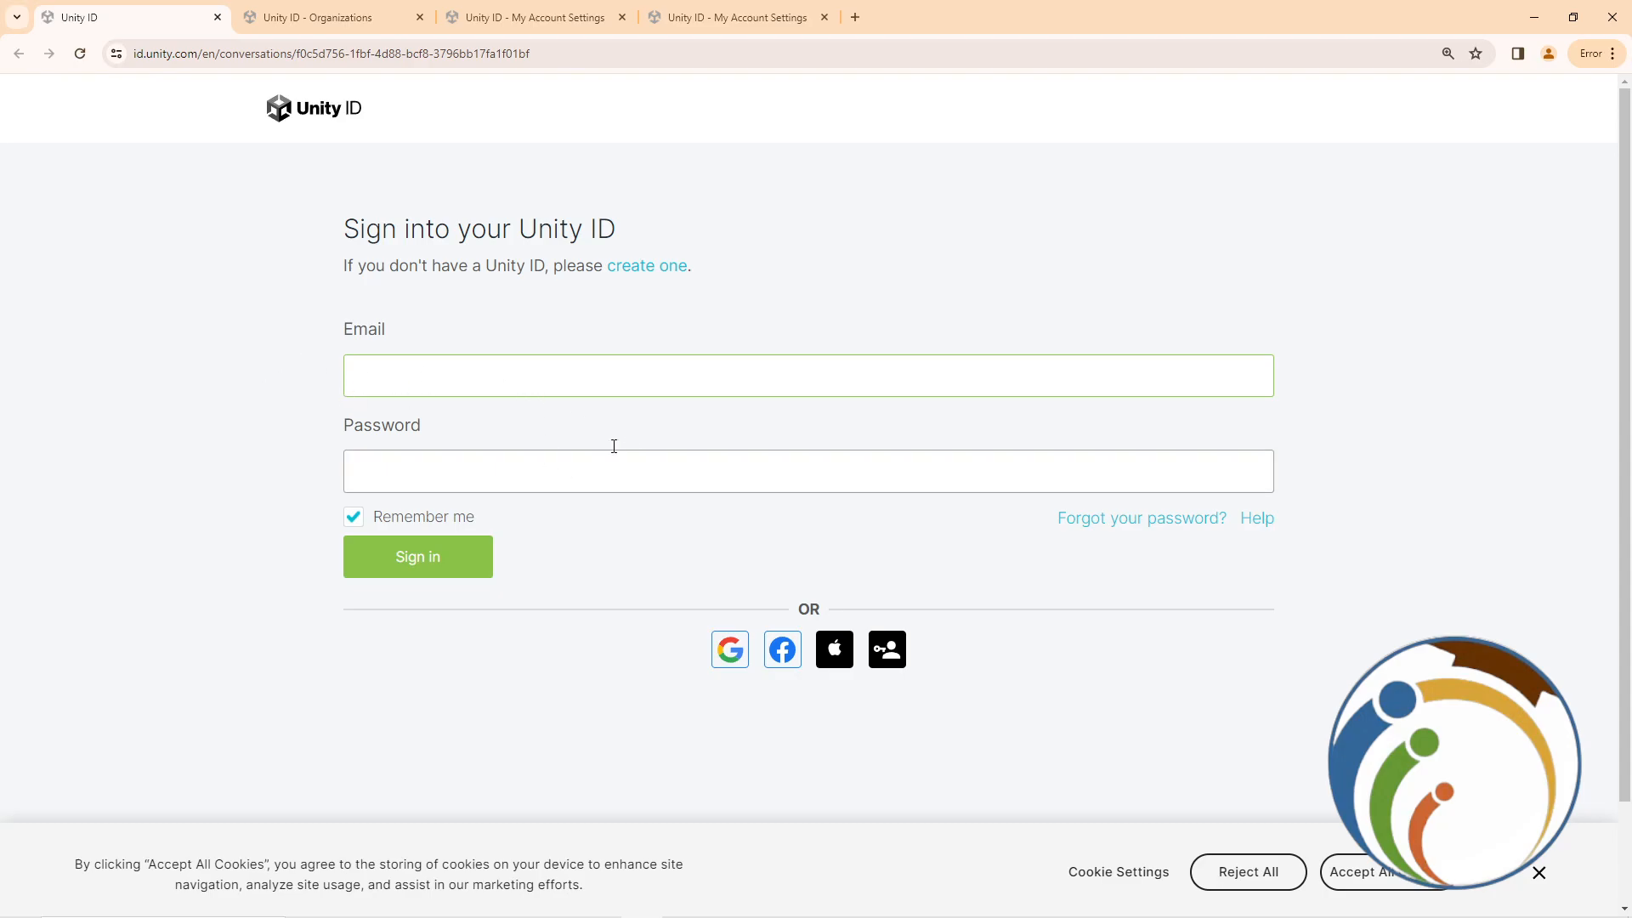
Switch to the Unity ID Organizations page listing the RondHond450 organization
{"action": "left_click", "coordinate": [315, 17]}
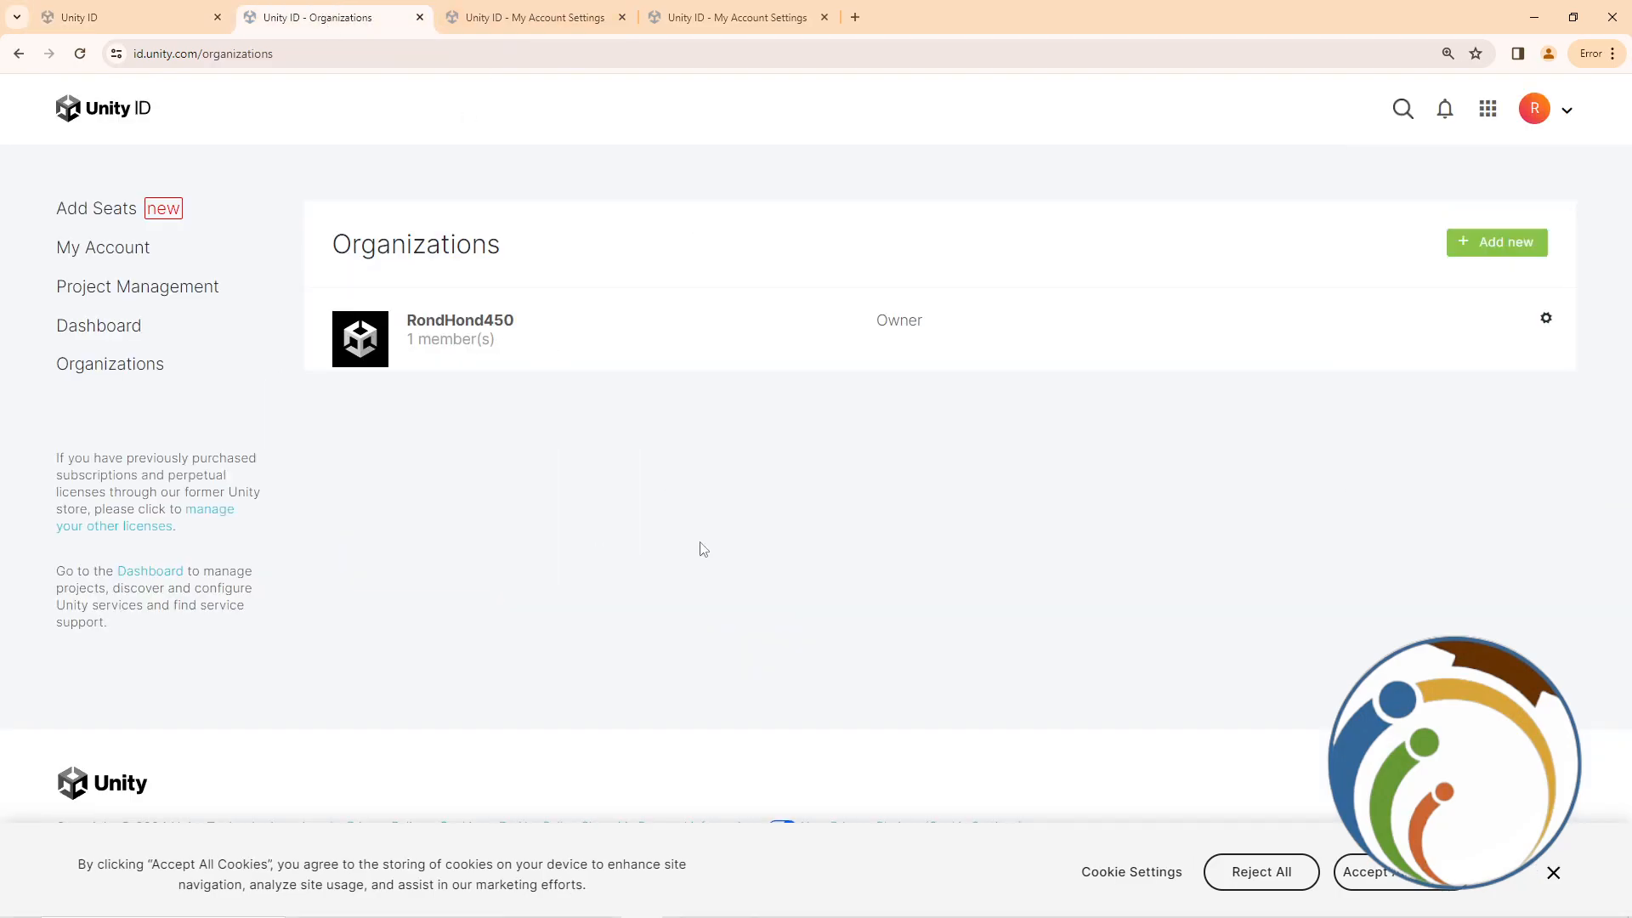
{"action": "mouse_move", "coordinate": [508, 257]}
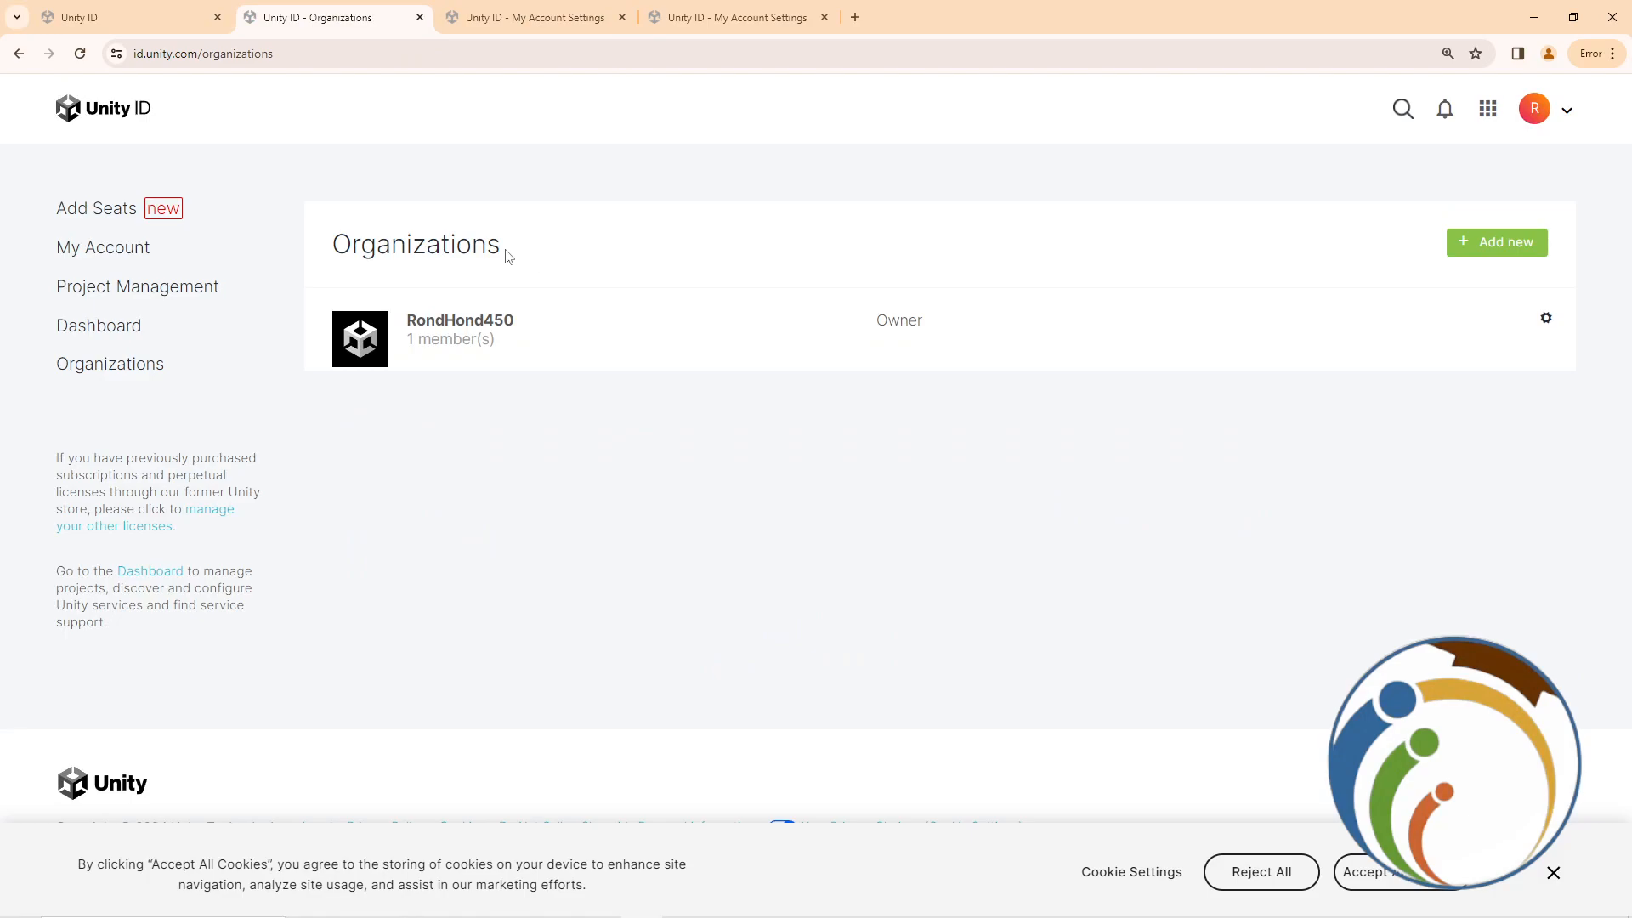
{"action": "mouse_move", "coordinate": [810, 149]}
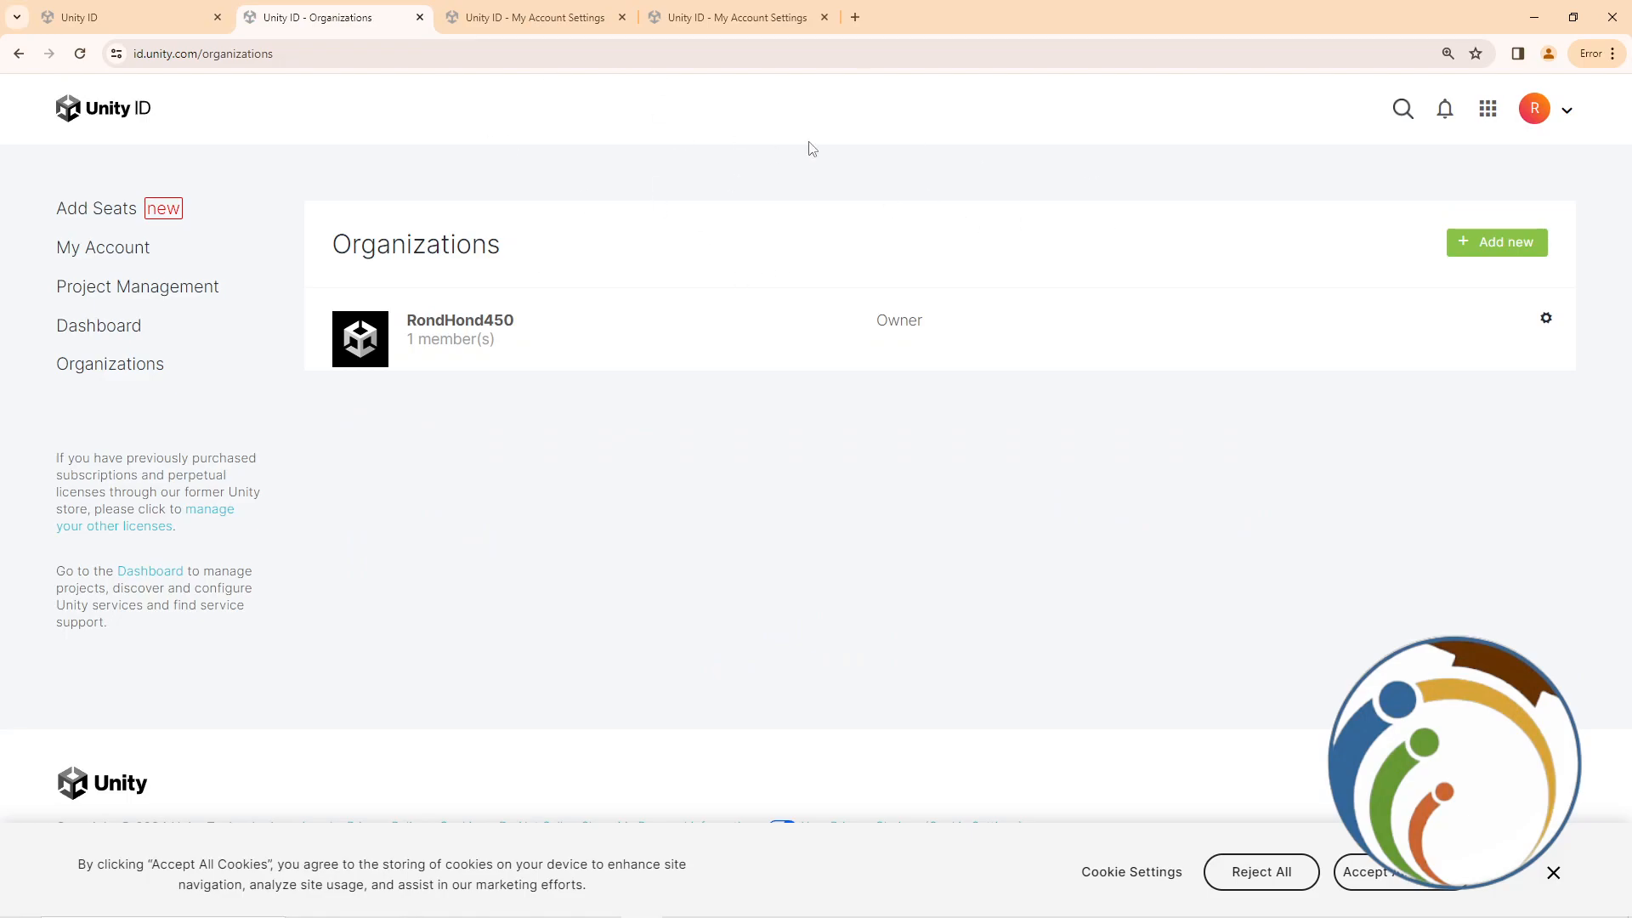
Open the profile avatar's account dropdown on the Organizations page
{"action": "left_click", "coordinate": [1549, 109]}
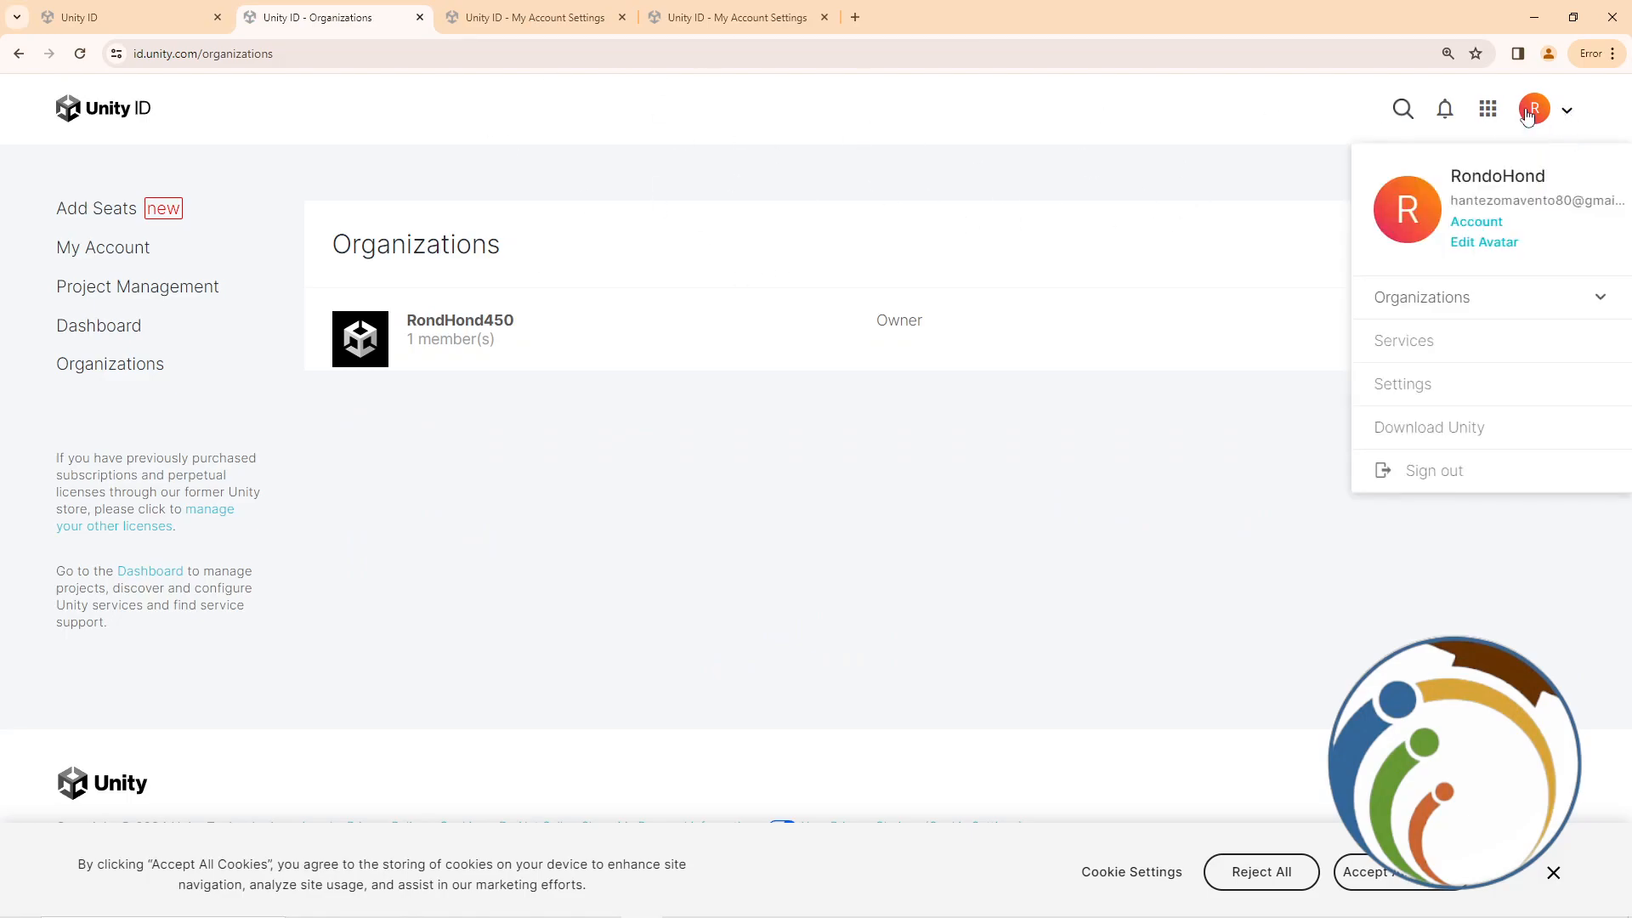
{"action": "mouse_move", "coordinate": [1478, 223]}
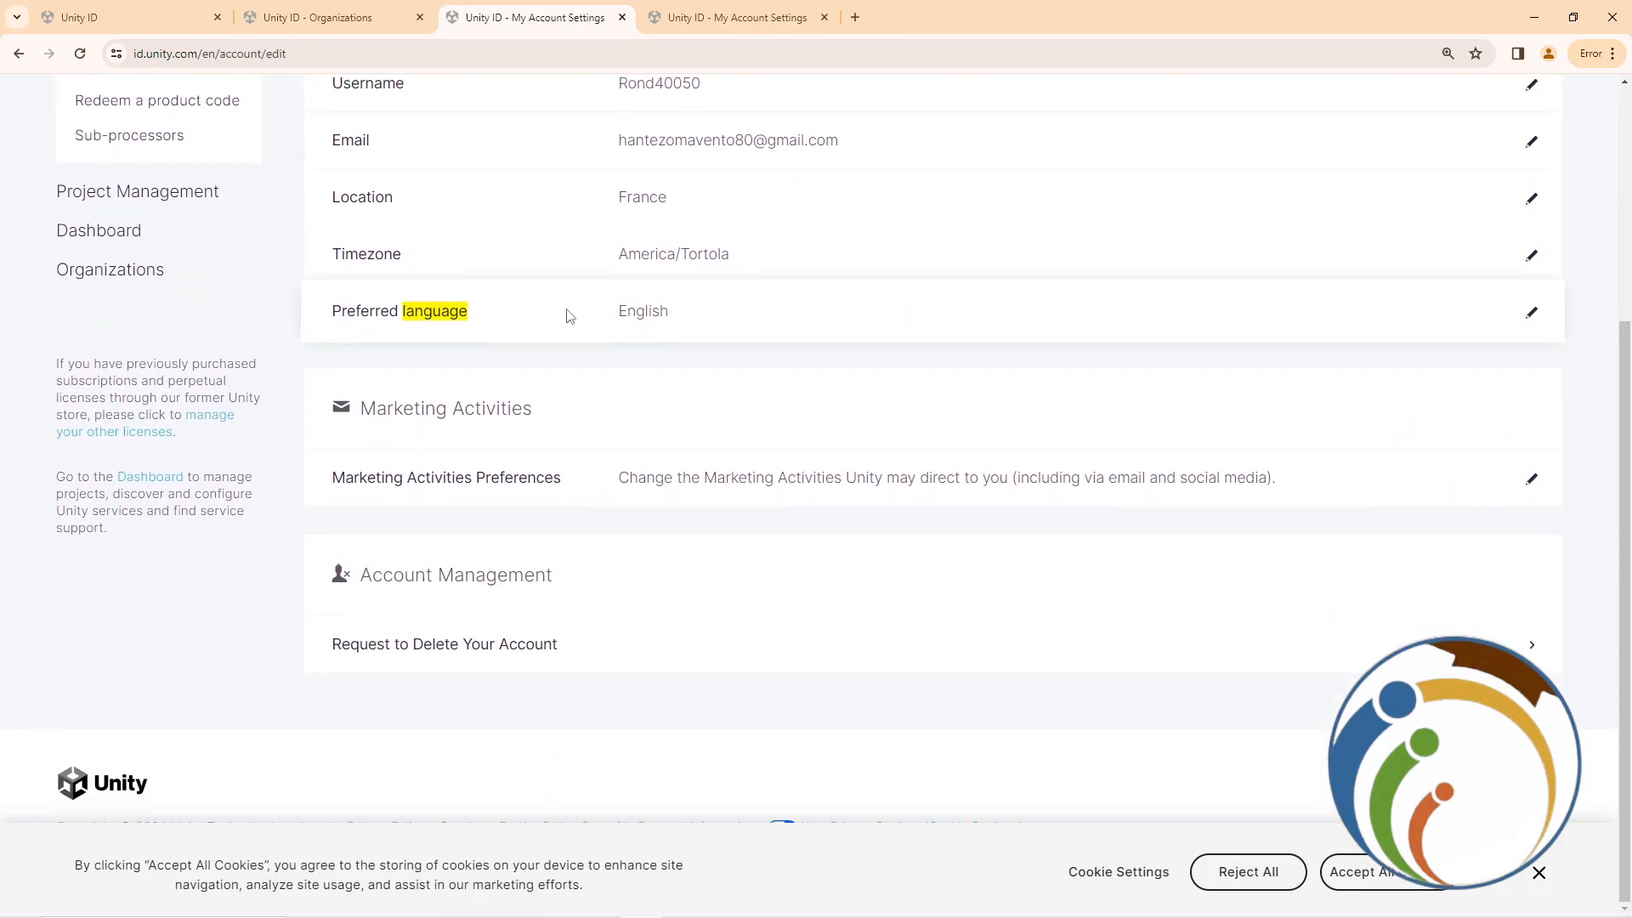
{"action": "mouse_move", "coordinate": [445, 610]}
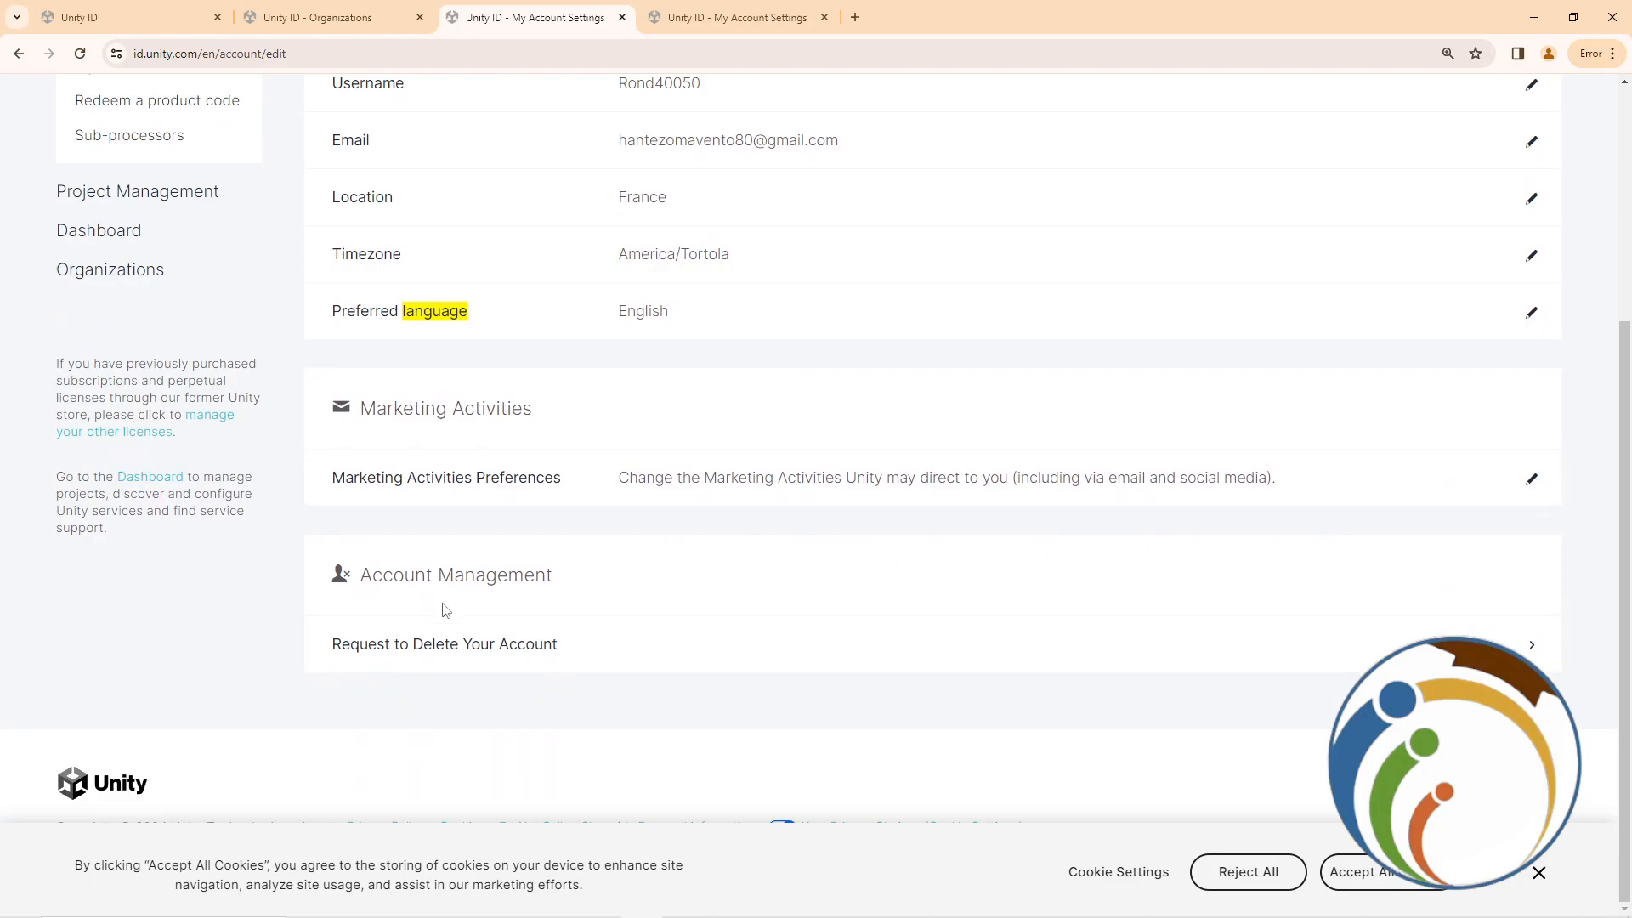
Expand 'Request to Delete Your Account', read its warning, re-expand it, then return to Organizations
{"action": "left_click", "coordinate": [444, 643]}
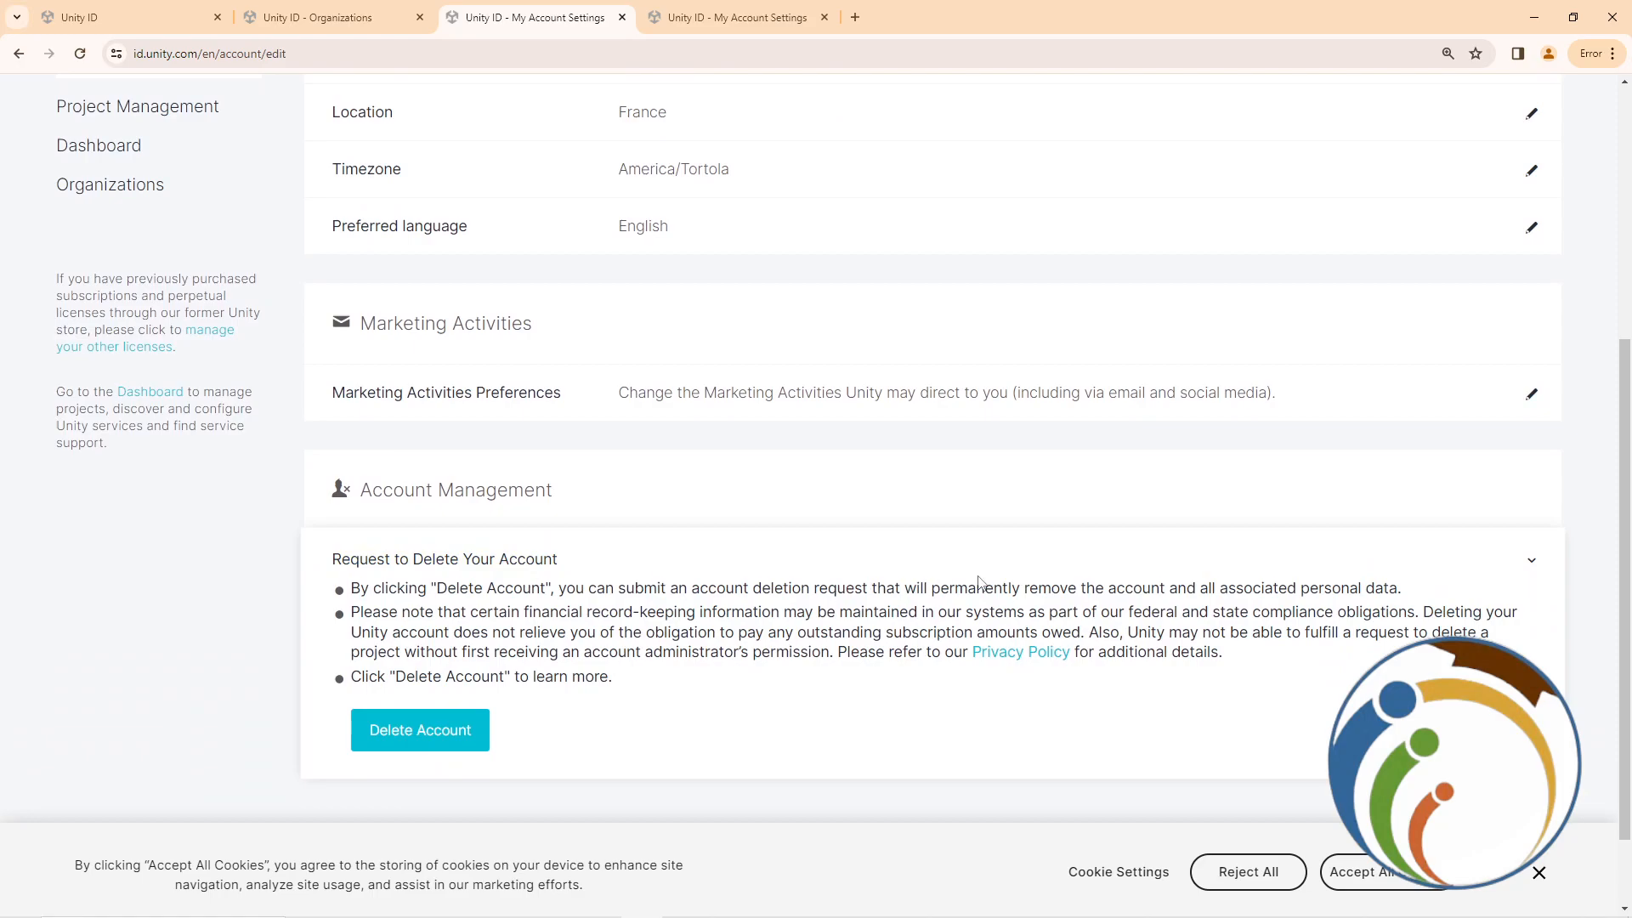
{"action": "left_click_drag", "start_coordinate": [1108, 588], "coordinate": [1295, 588]}
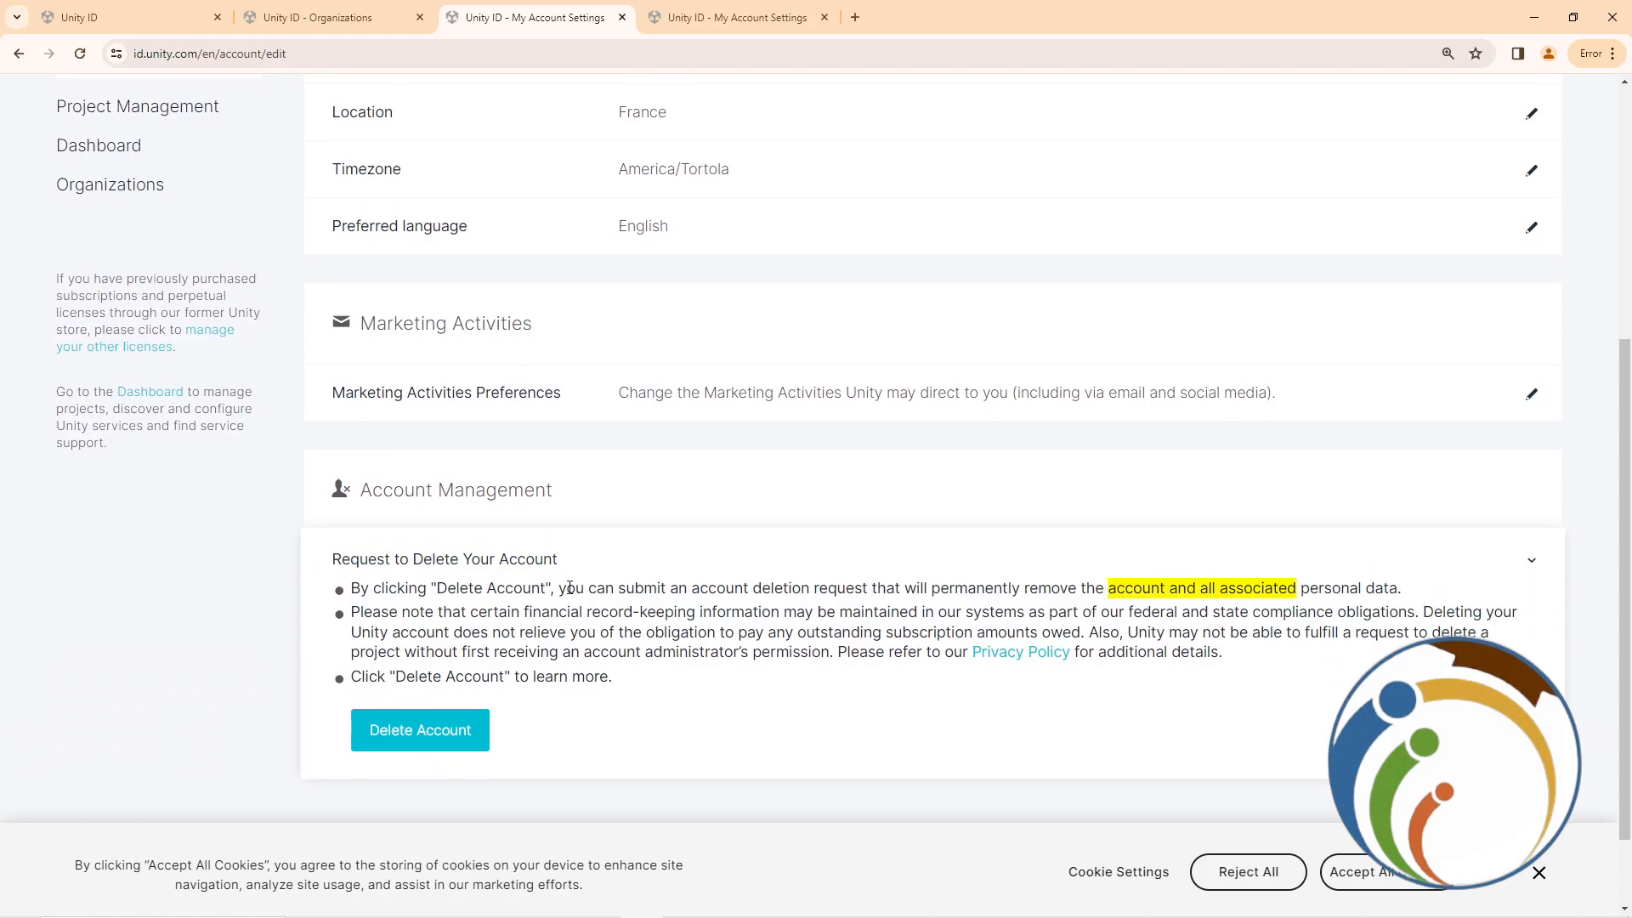
{"action": "mouse_move", "coordinate": [871, 645]}
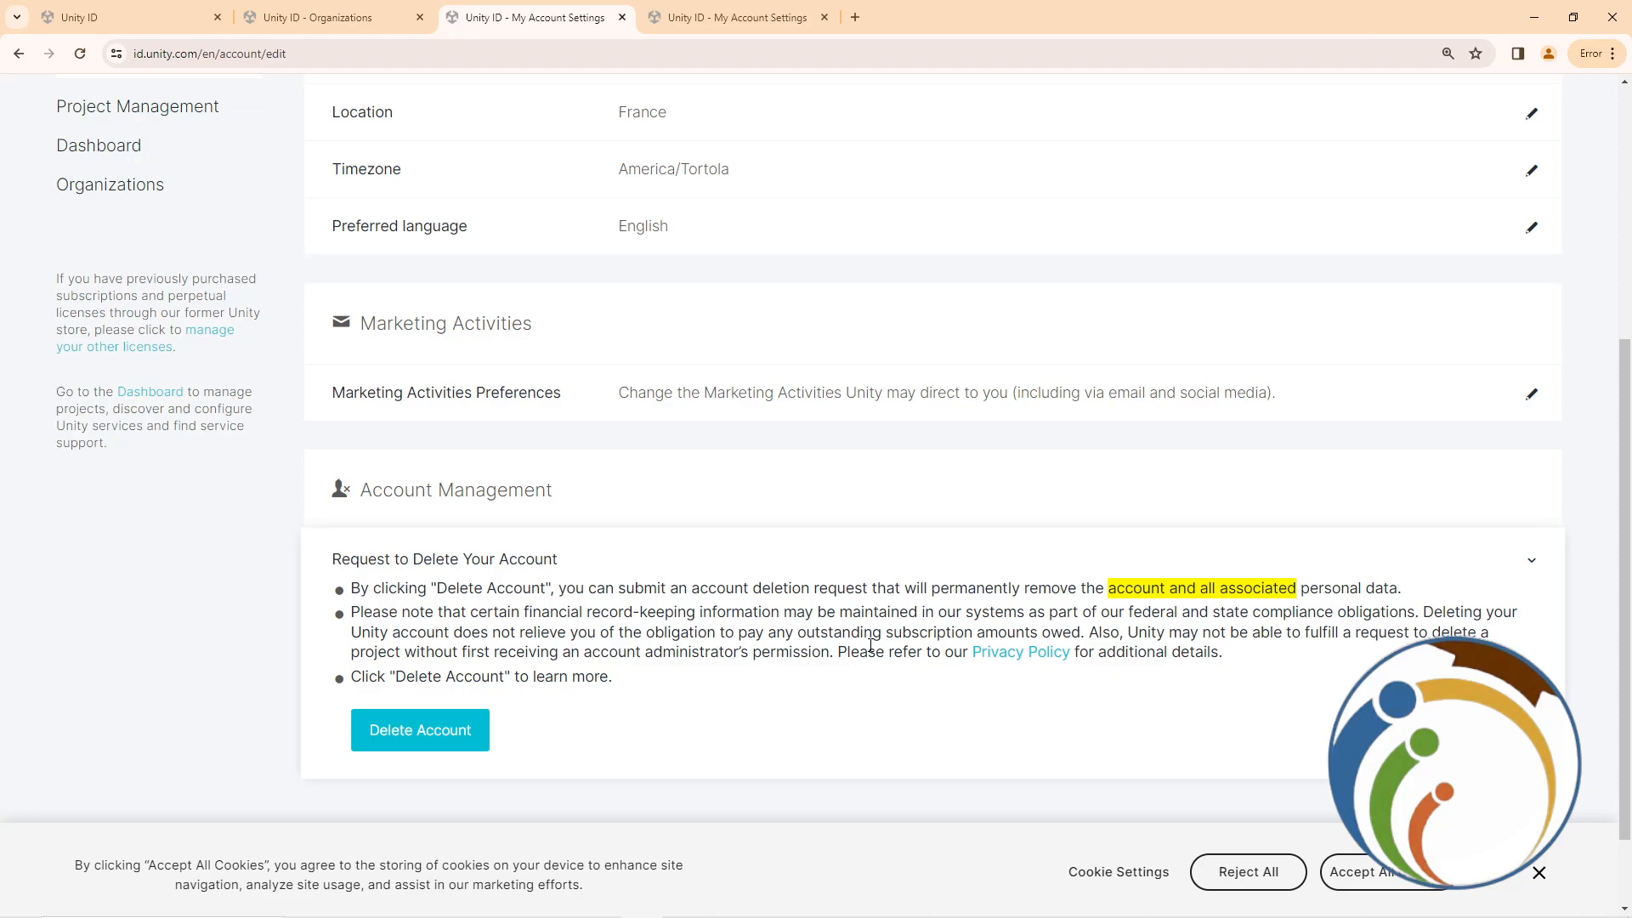
{"action": "left_click", "coordinate": [1532, 560]}
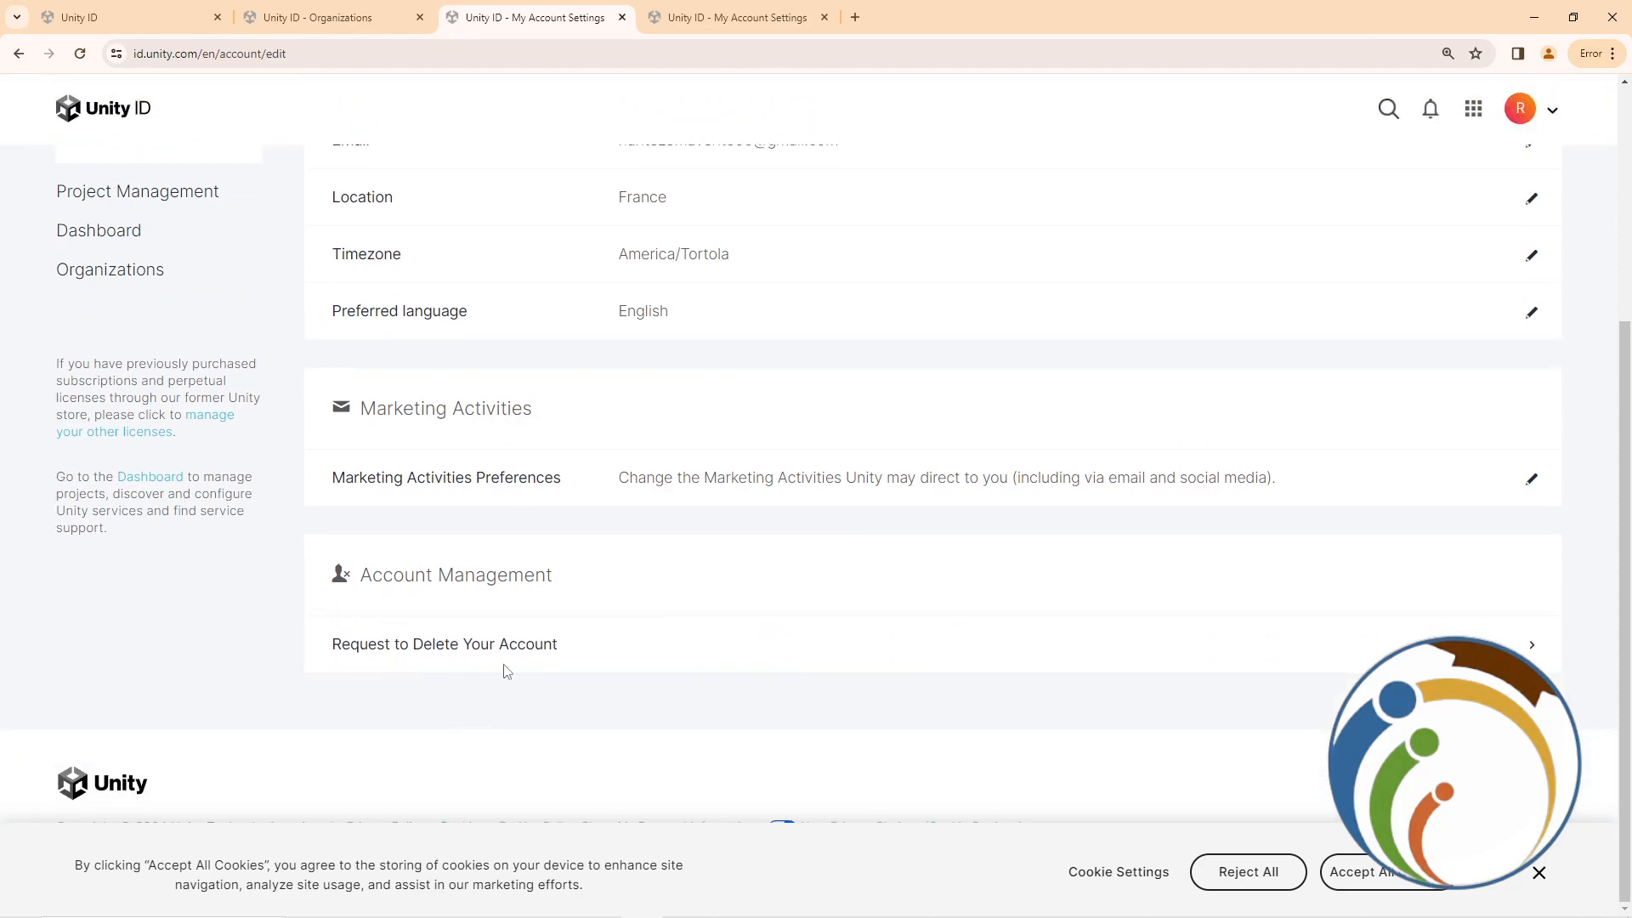
{"action": "left_click", "coordinate": [444, 643]}
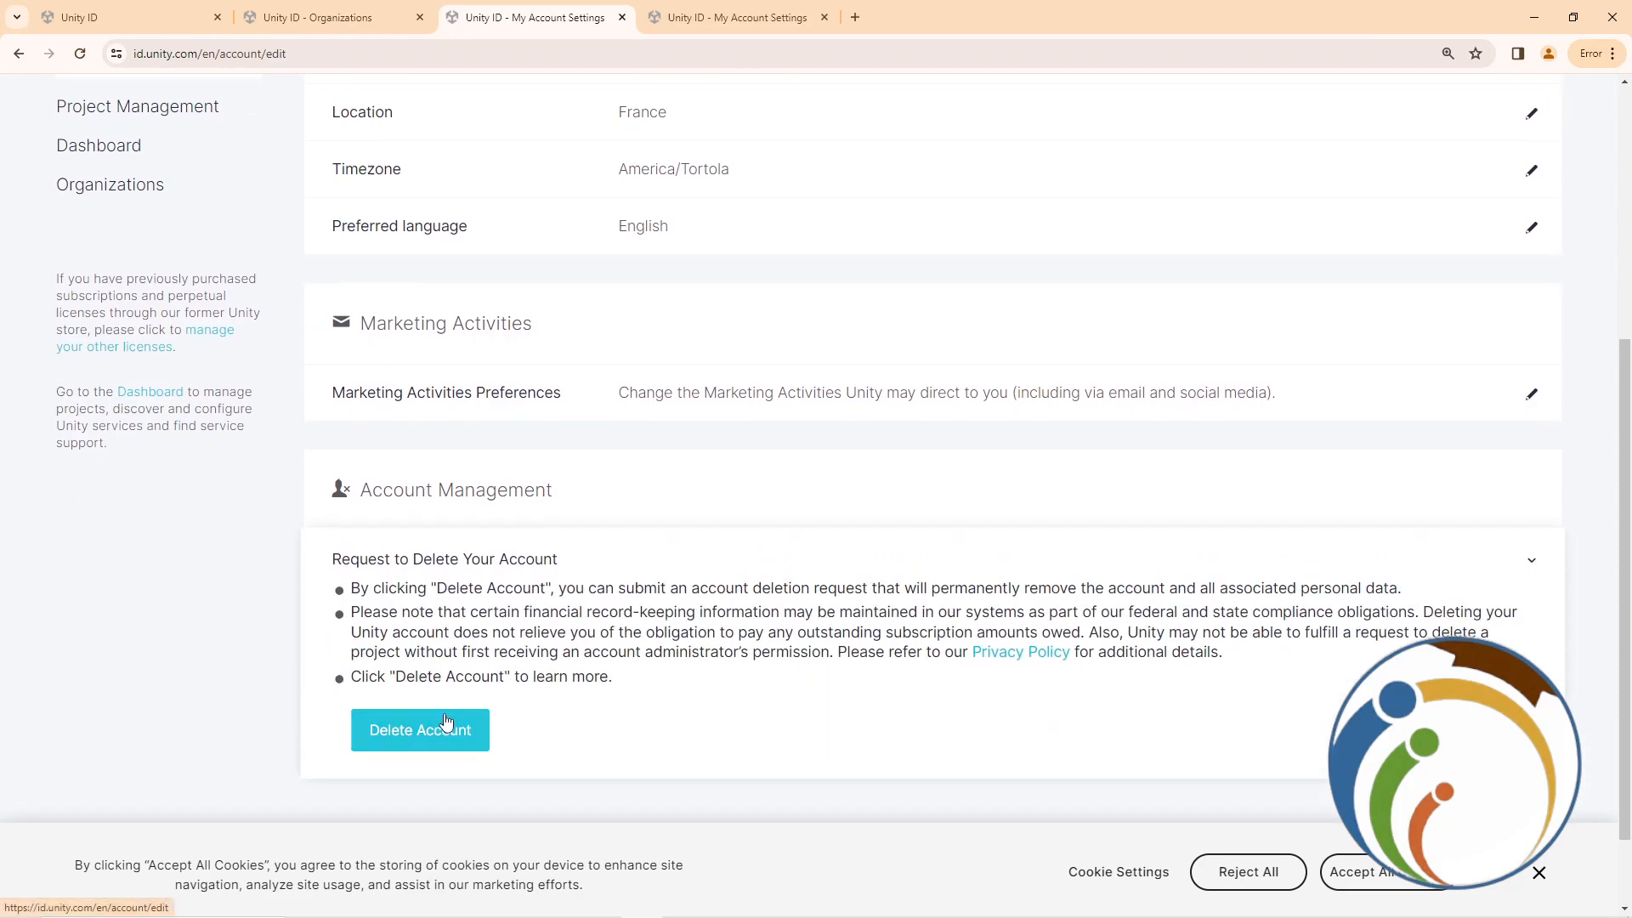
{"action": "mouse_move", "coordinate": [330, 732]}
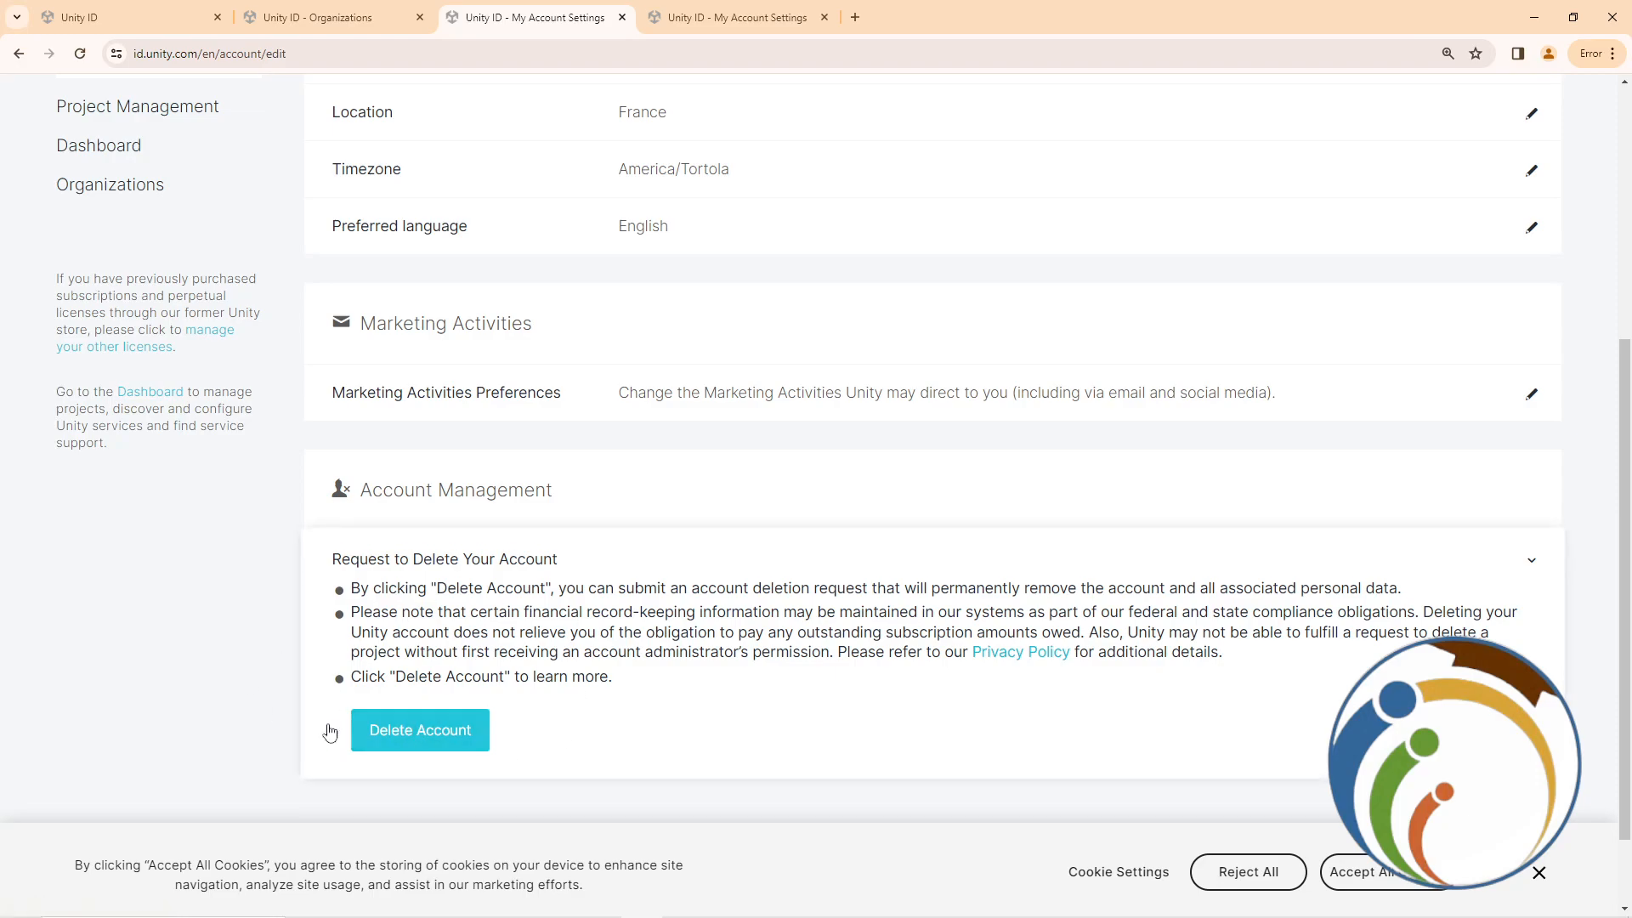
{"action": "left_click", "coordinate": [327, 17]}
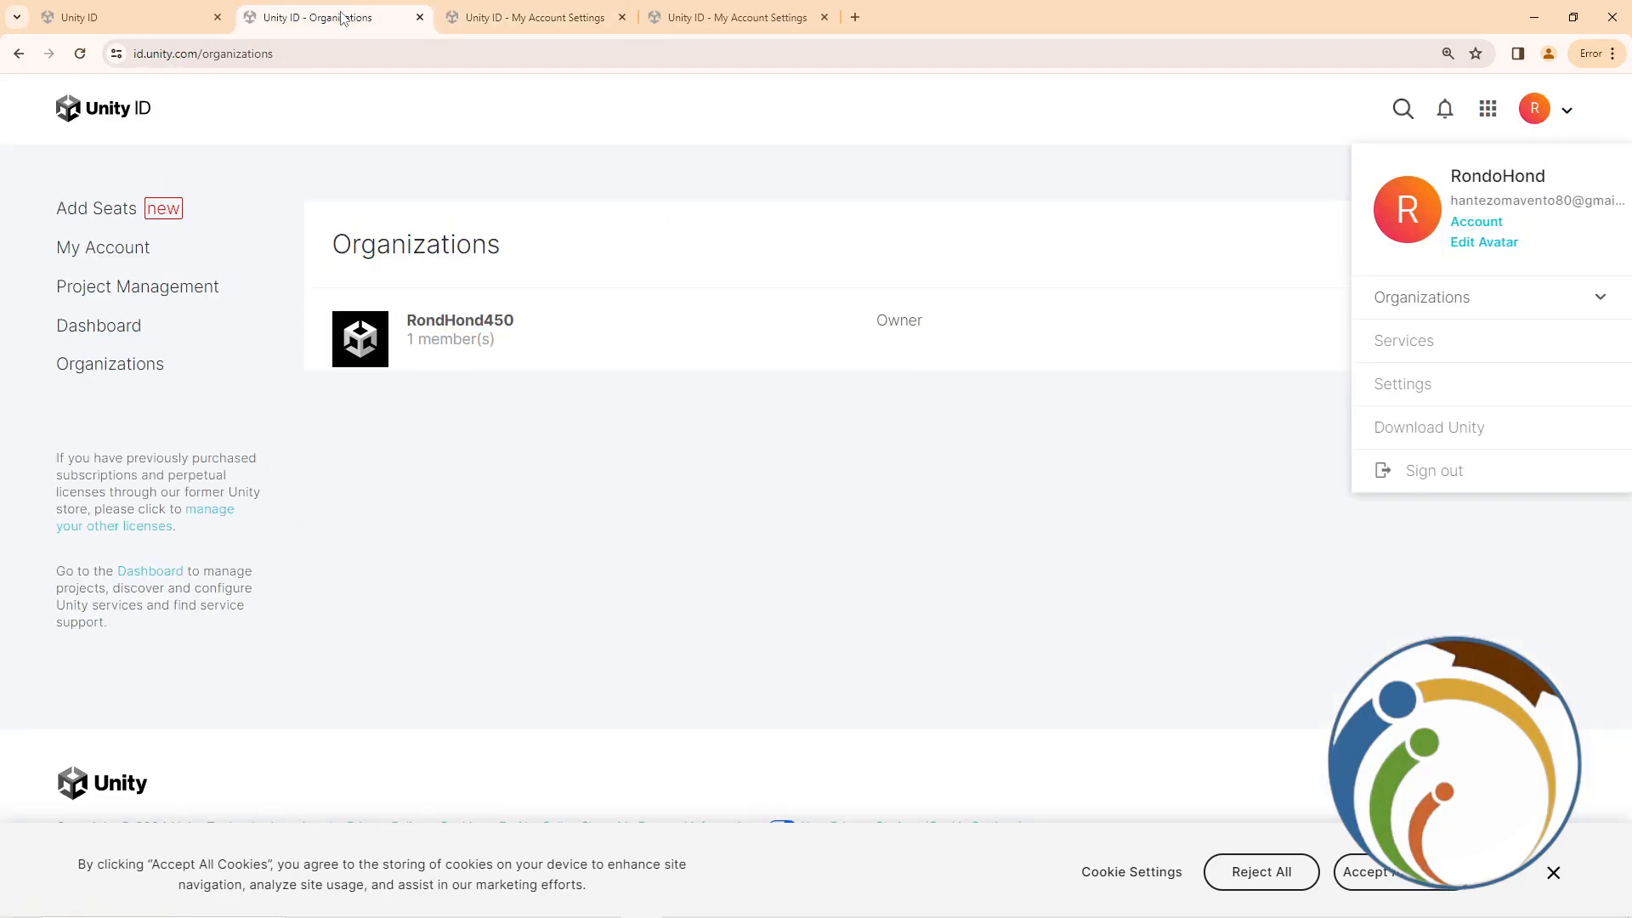